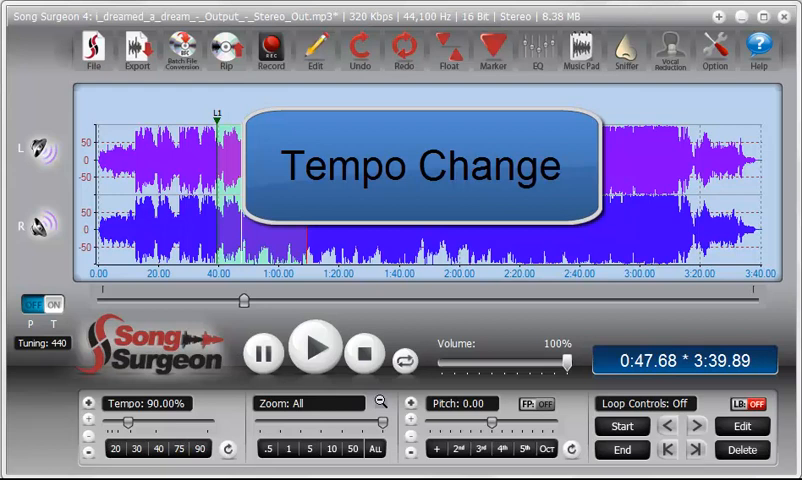
pyautogui.moveTo(458, 344)
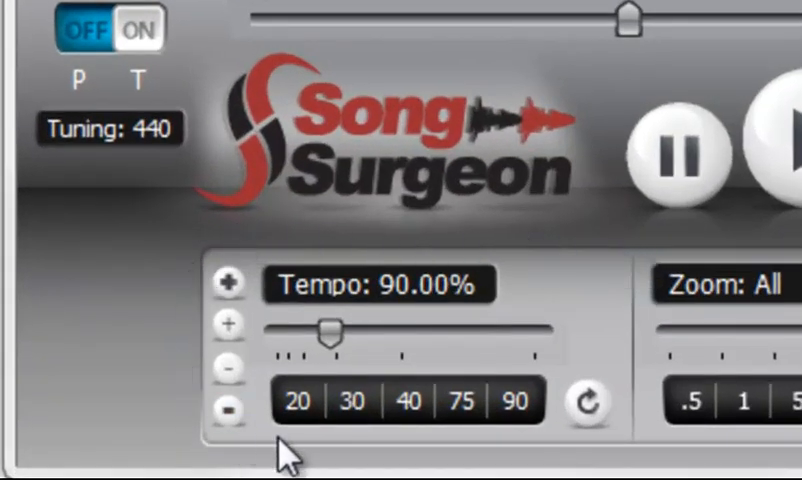
pyautogui.moveTo(602, 468)
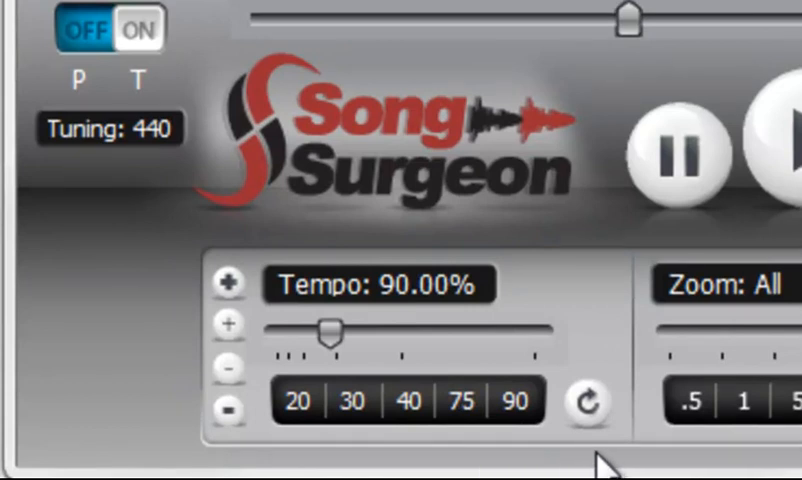
# Try the 75 and 40 percent tempo presets, then reset the tempo to 100 percent
pyautogui.click(470, 400)
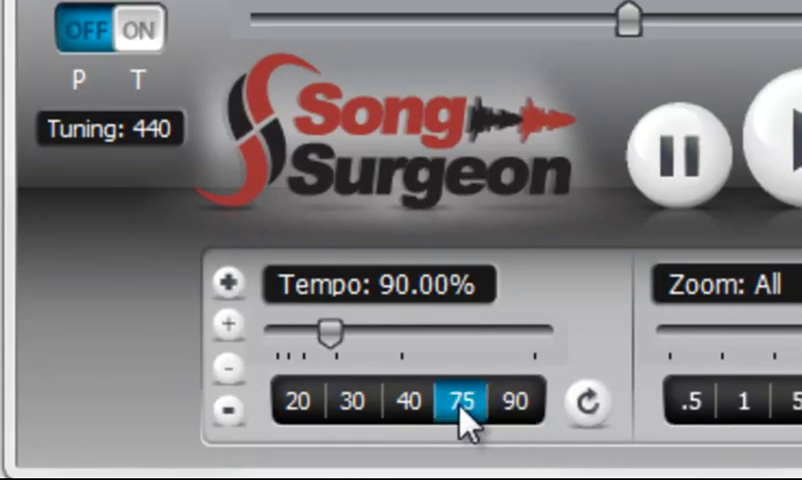
pyautogui.click(410, 400)
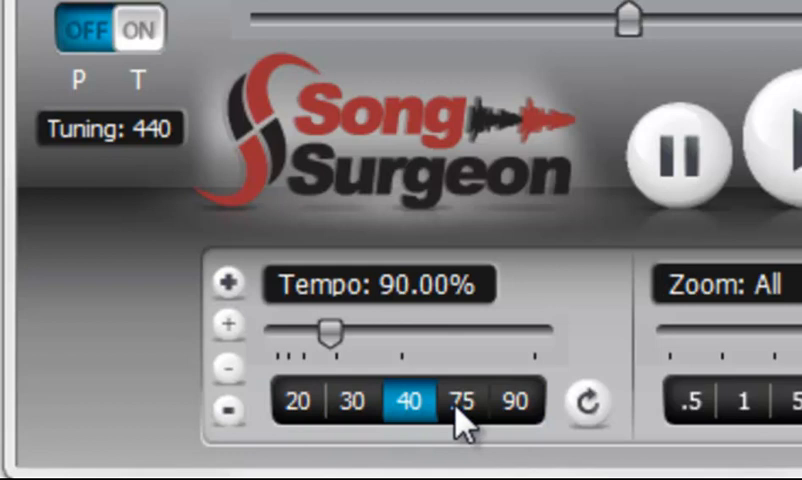
pyautogui.click(516, 402)
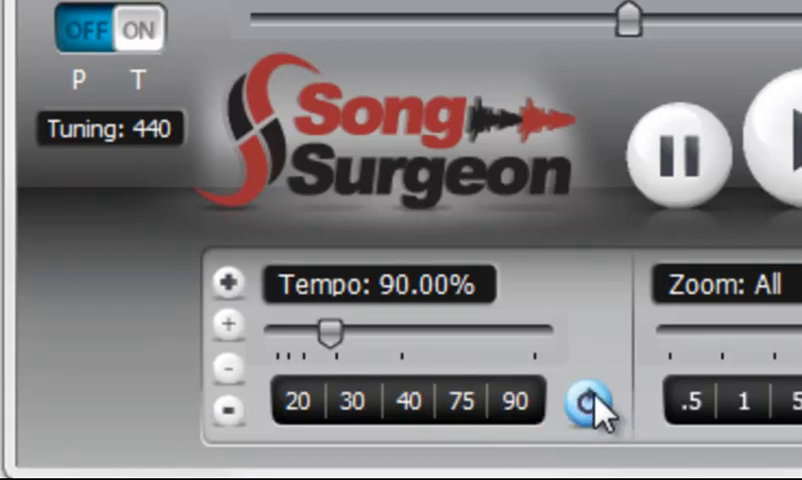
pyautogui.click(584, 402)
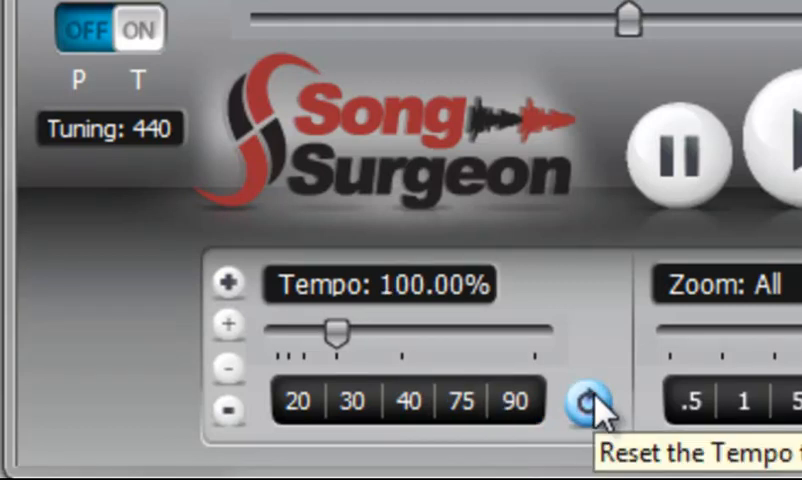
pyautogui.click(352, 400)
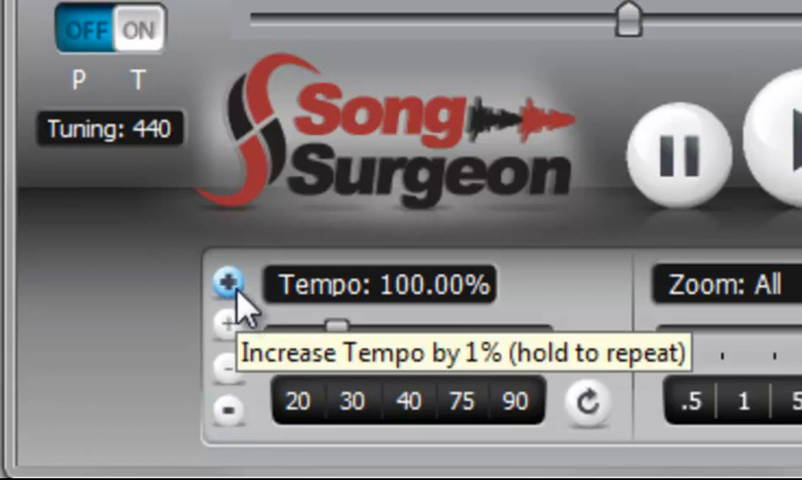
# Fine-tune the tempo with +1, -1 and +0.01 percent steps to reach 101.03 percent
pyautogui.click(232, 282)
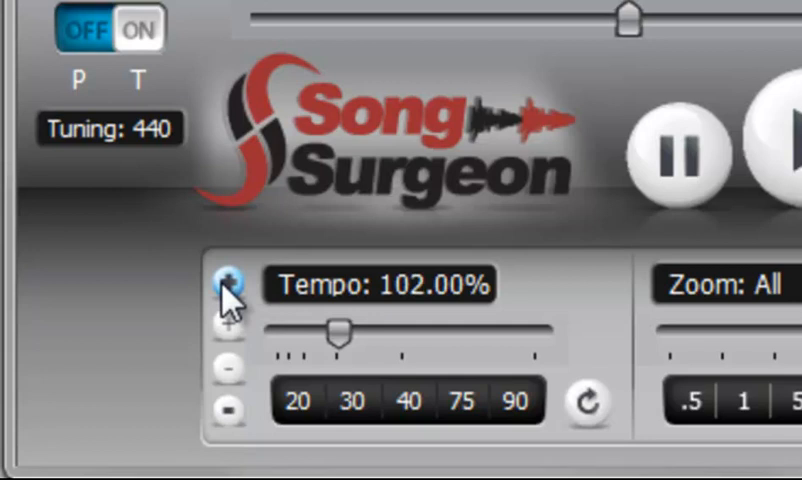
pyautogui.click(228, 284)
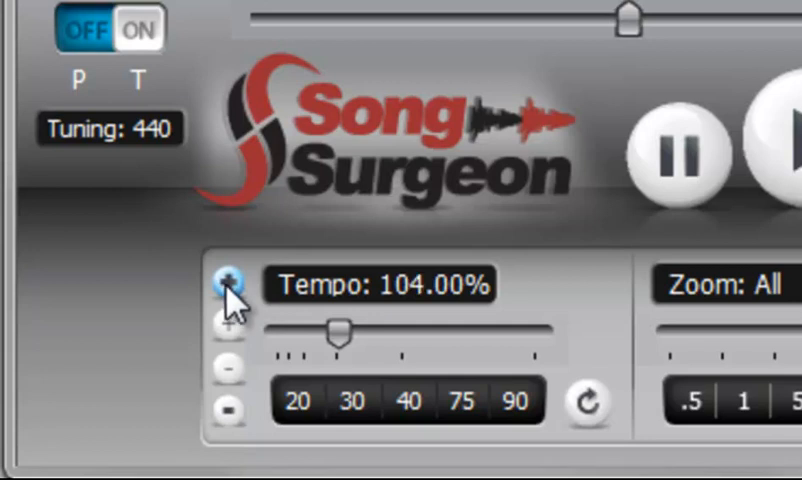
pyautogui.click(232, 412)
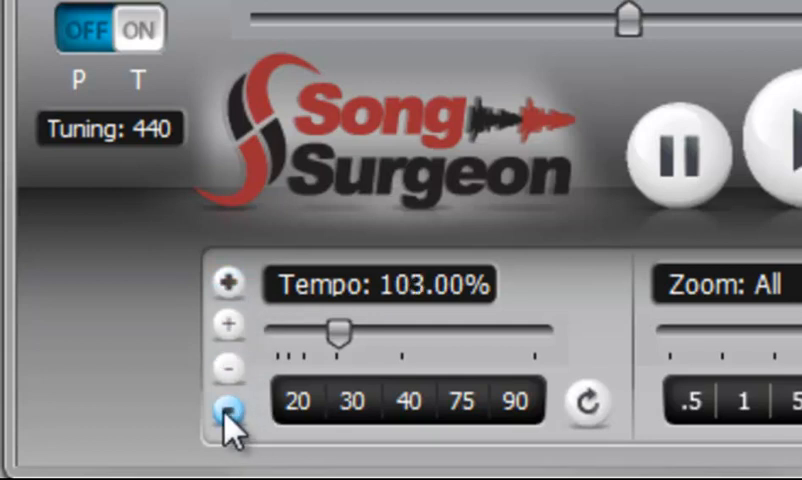
pyautogui.click(232, 412)
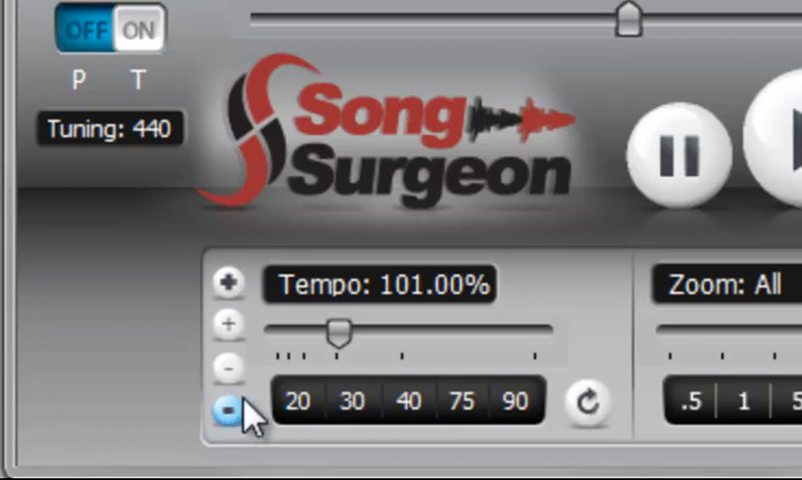
pyautogui.moveTo(228, 372)
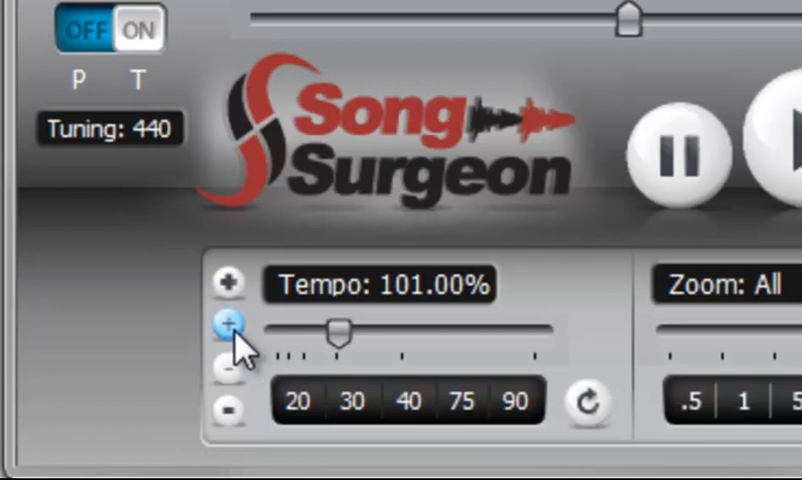
pyautogui.moveTo(230, 324)
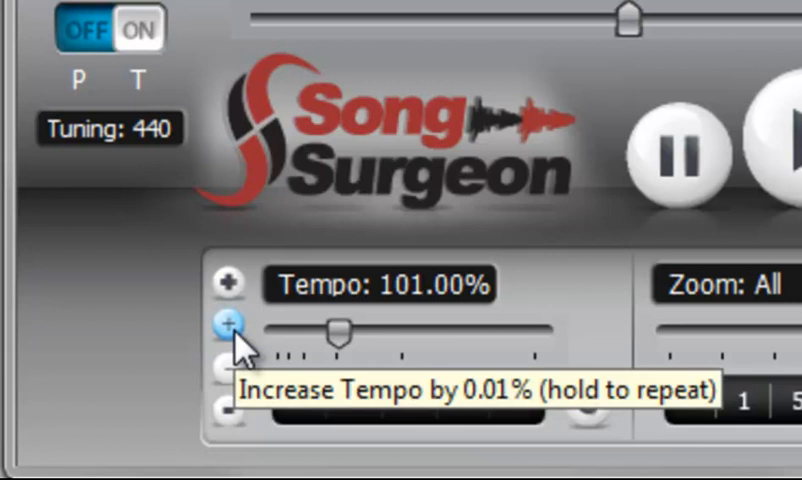
pyautogui.click(228, 328)
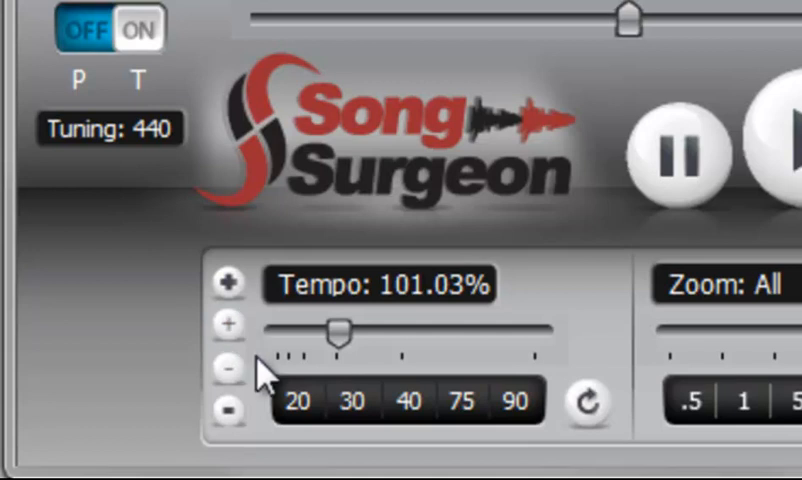
# Set the tempo to 90 percent and let the song play in the main window
pyautogui.click(350, 400)
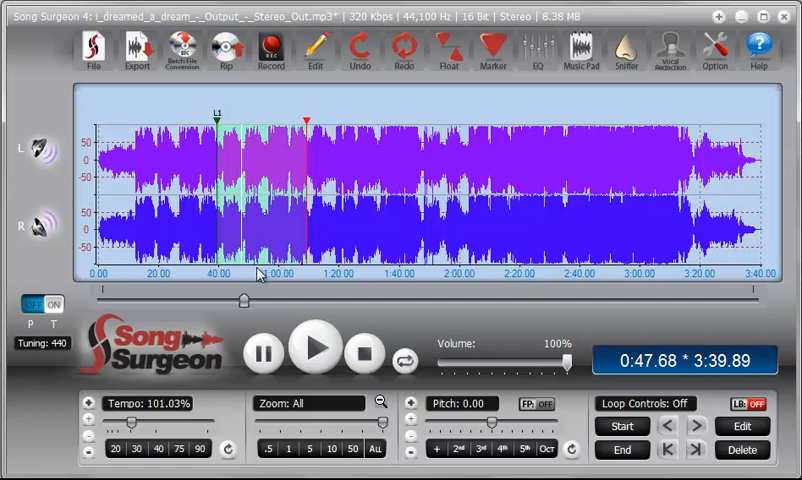
pyautogui.moveTo(262, 280)
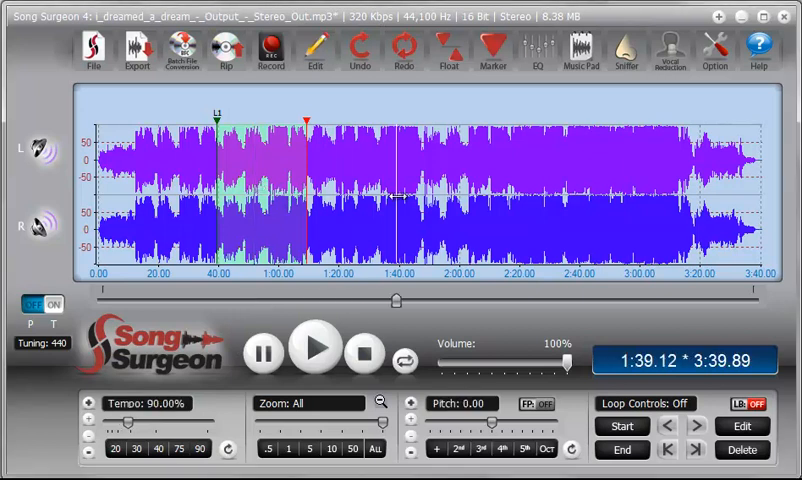
# Set the tempo to the 40 percent preset and hover the custom preset buttons
pyautogui.click(160, 448)
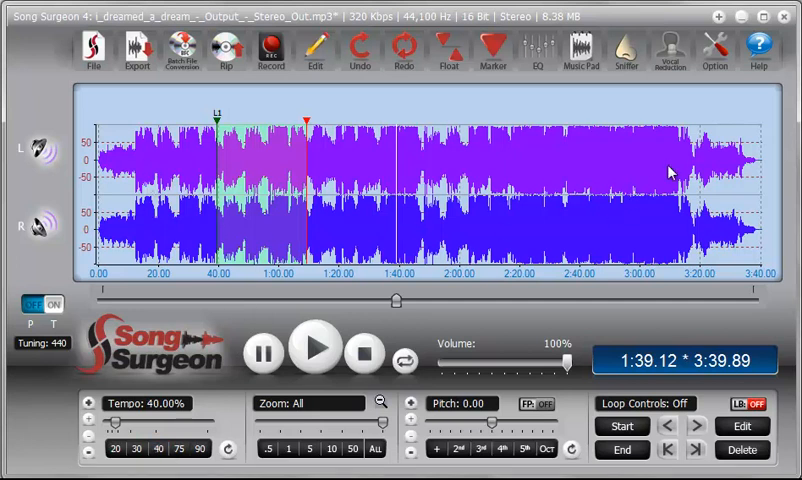
pyautogui.moveTo(324, 196)
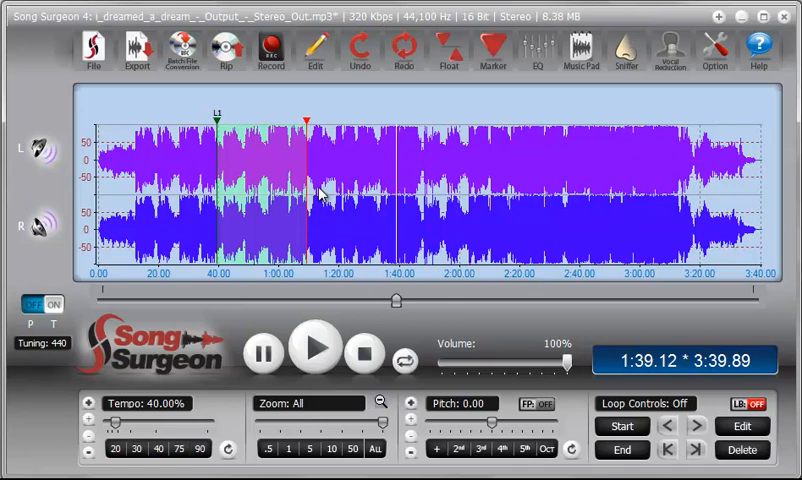
pyautogui.moveTo(212, 348)
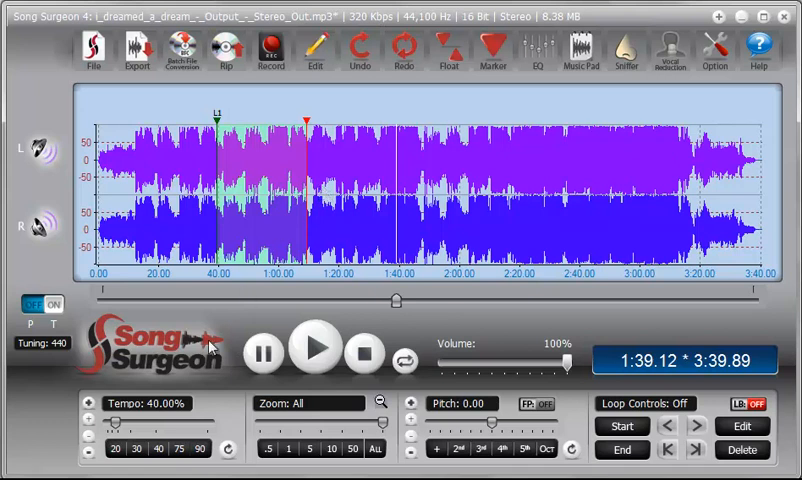
pyautogui.click(160, 448)
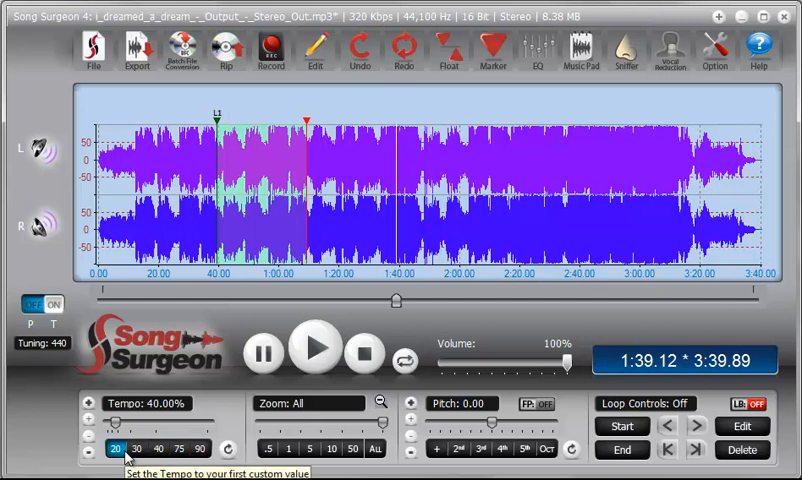
pyautogui.click(136, 448)
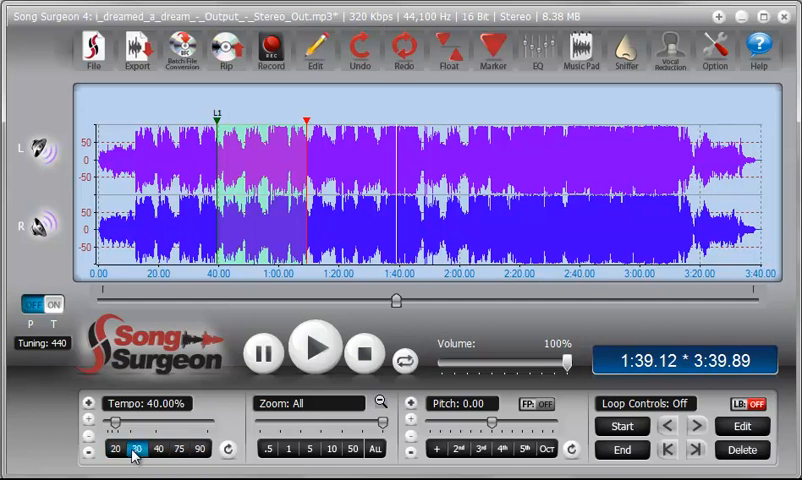
pyautogui.moveTo(138, 448)
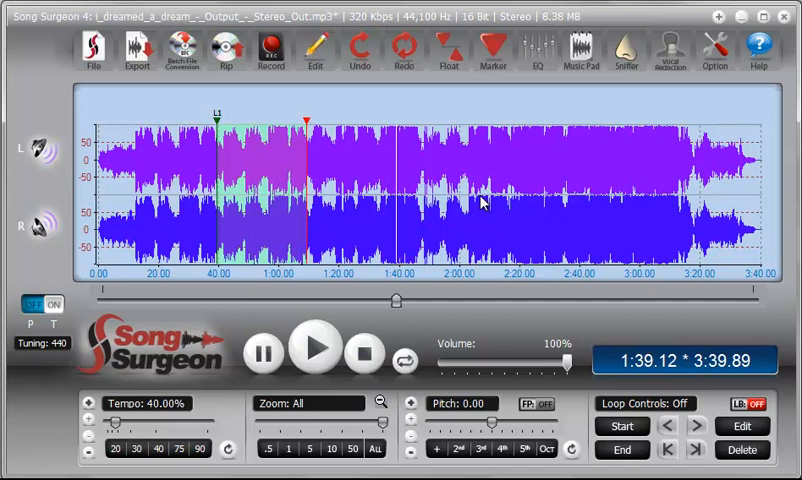
# In Options, change the custom tempo preset values to 20, 30, 66, 75 and 95
pyautogui.click(712, 50)
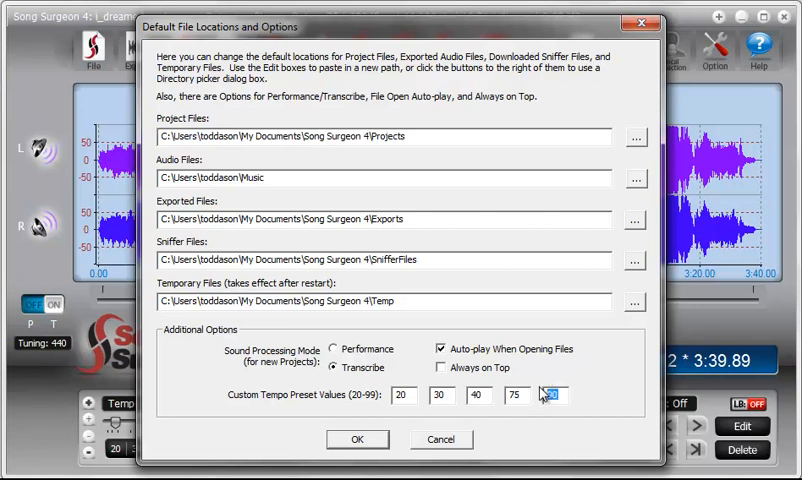
pyautogui.write('95')
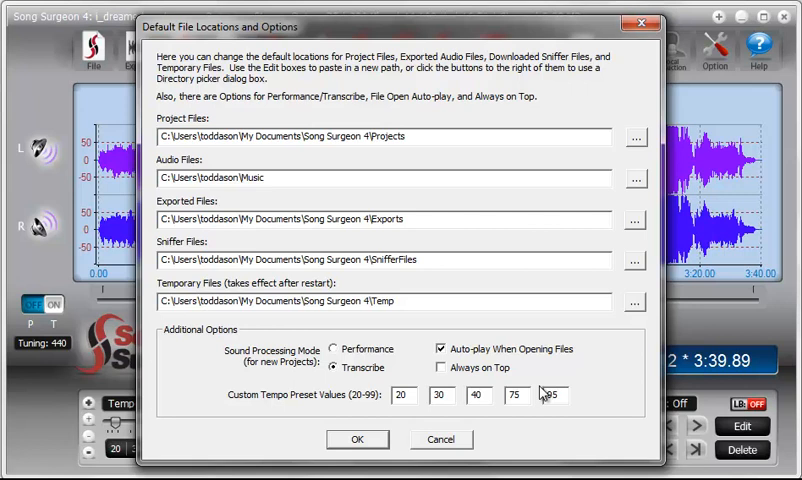
pyautogui.moveTo(544, 396)
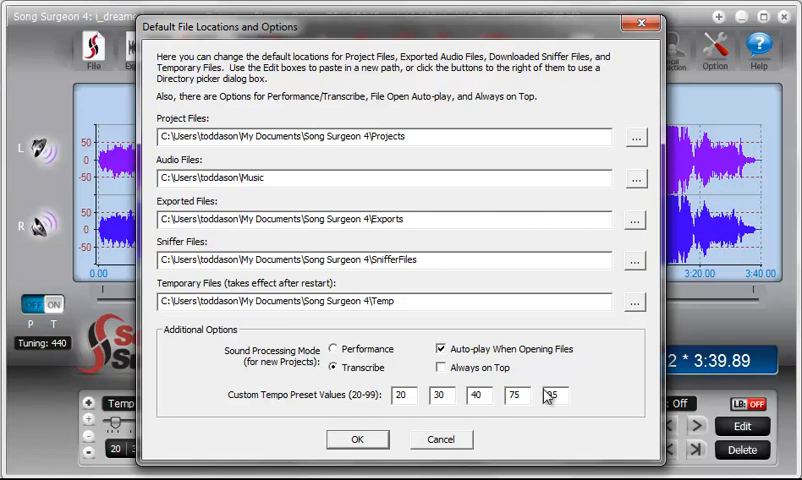
pyautogui.click(552, 394)
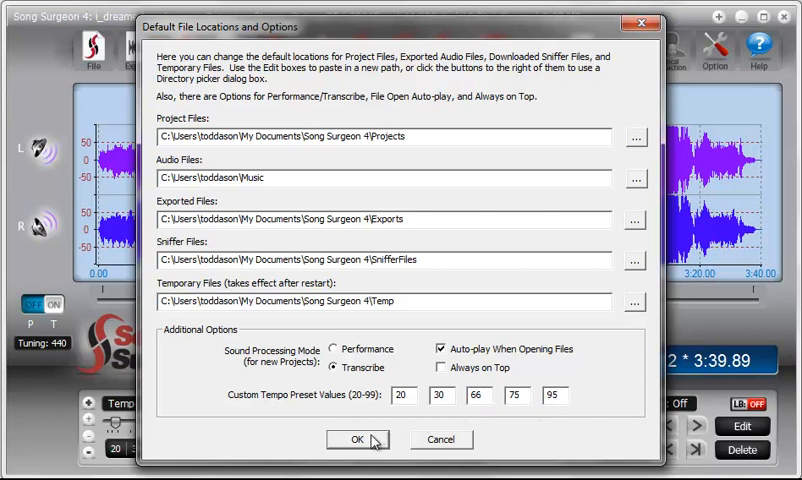
# Save the presets with OK and try the new 95 and 66 percent tempo buttons
pyautogui.click(356, 440)
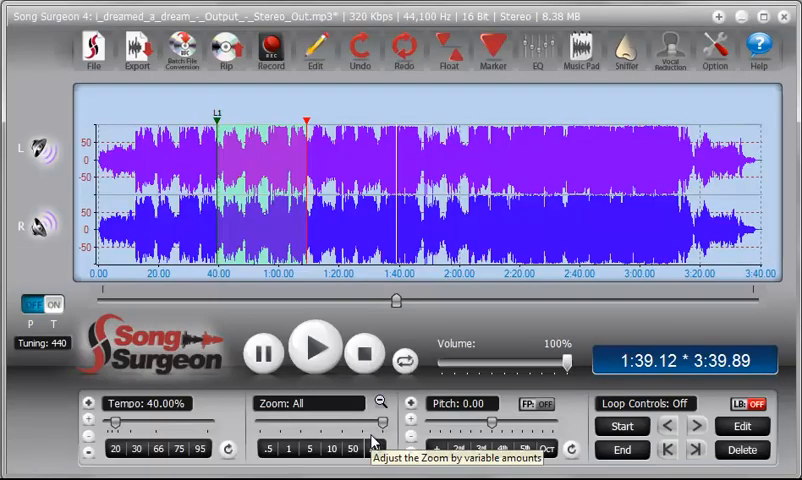
pyautogui.click(200, 448)
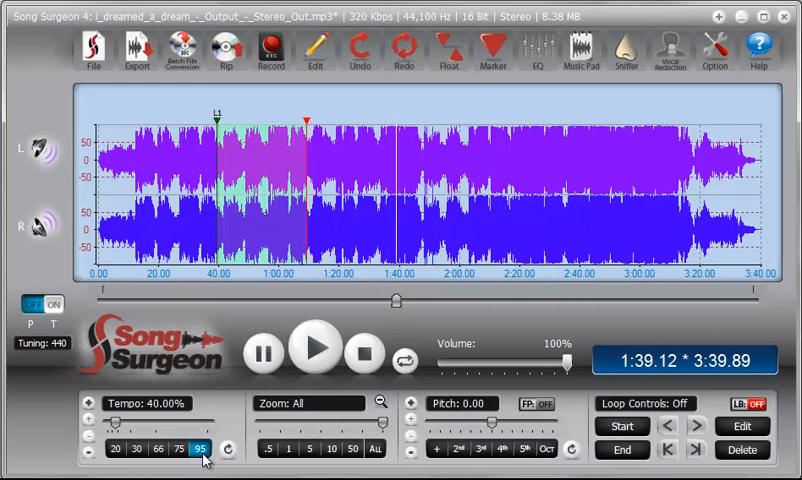
pyautogui.click(160, 448)
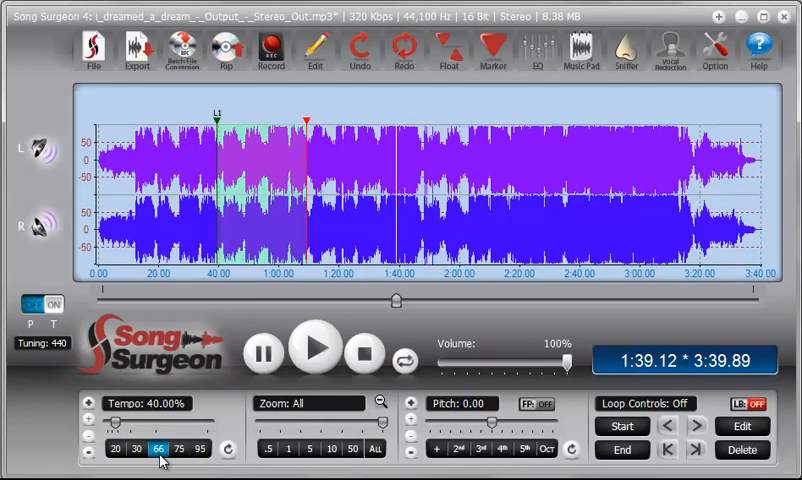